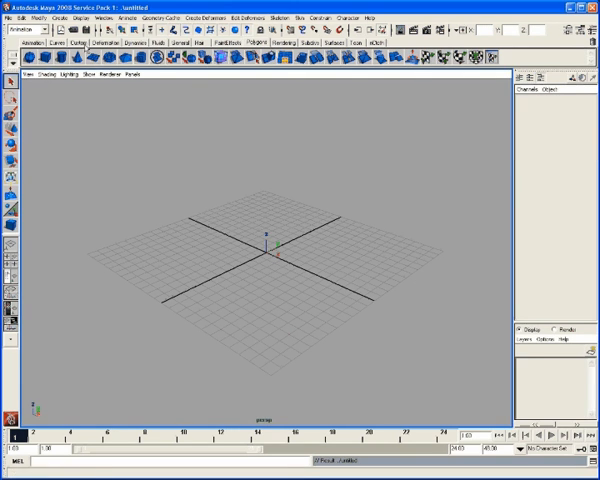
Step: Show the Gamebryo plug-in's file details from the Plug-in Manager and dismiss them
{"action": "left_click", "coordinate": [98, 16]}
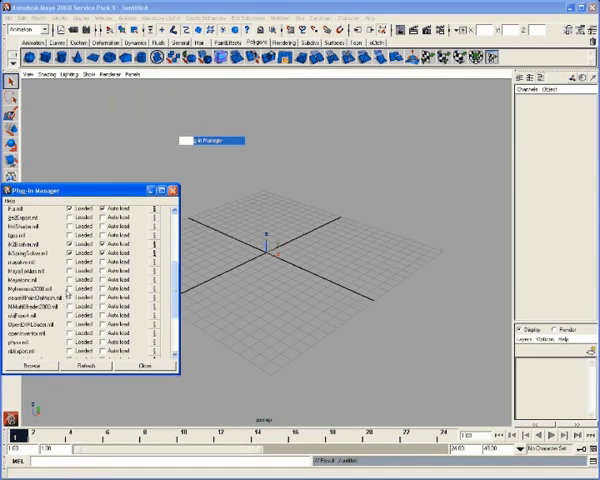
{"action": "left_click", "coordinate": [72, 292]}
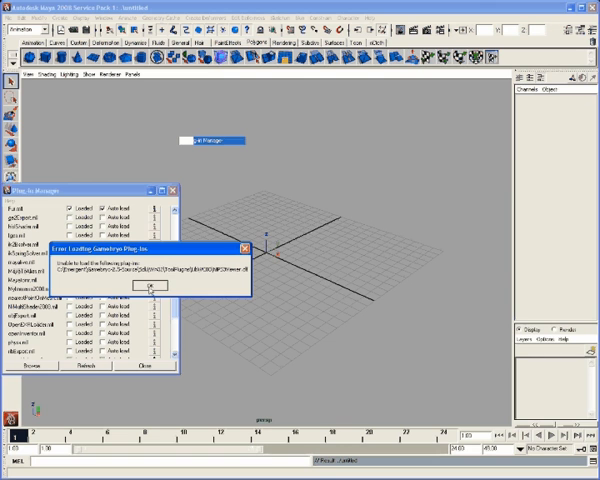
{"action": "left_click", "coordinate": [148, 288]}
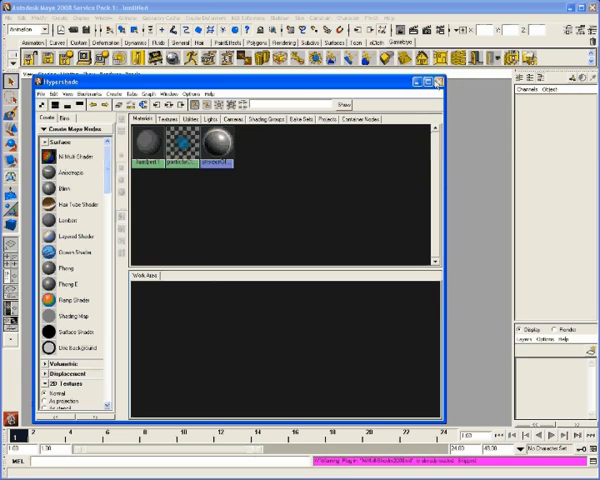
Step: View the scene's default shader swatches in the Hypershade Materials area
{"action": "left_click", "coordinate": [444, 80]}
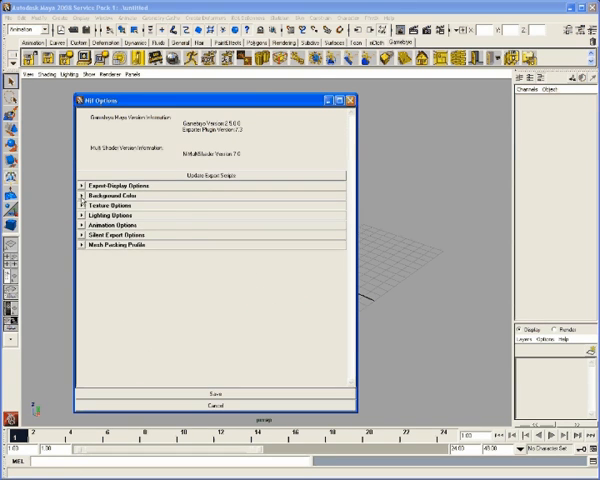
{"action": "left_click", "coordinate": [116, 198]}
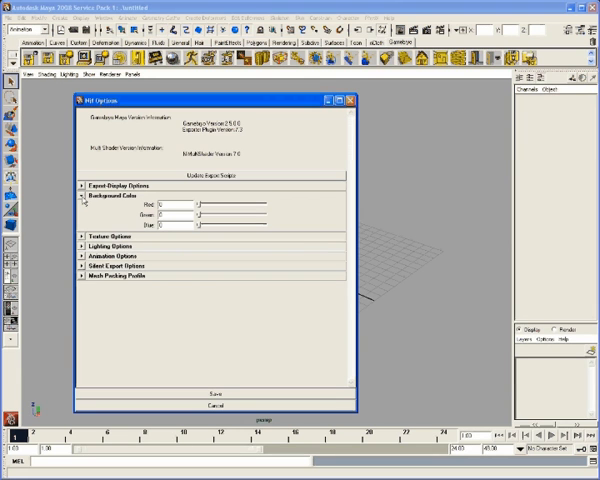
{"action": "left_click", "coordinate": [92, 234]}
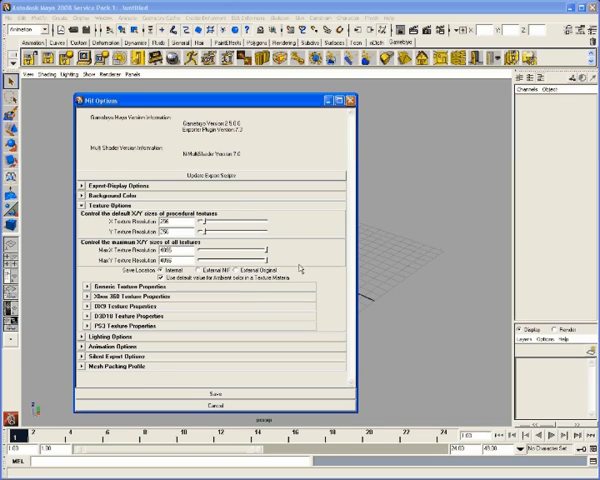
{"action": "mouse_move", "coordinate": [356, 240]}
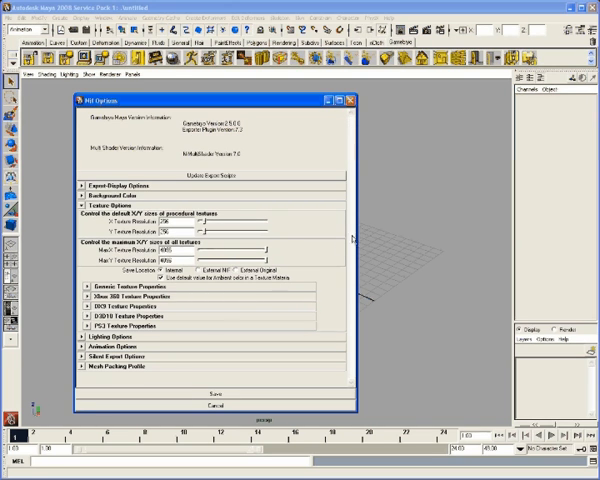
{"action": "mouse_move", "coordinate": [316, 246]}
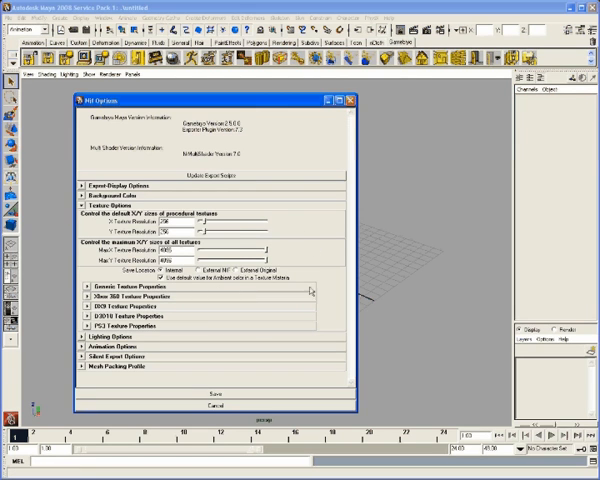
{"action": "mouse_move", "coordinate": [100, 172]}
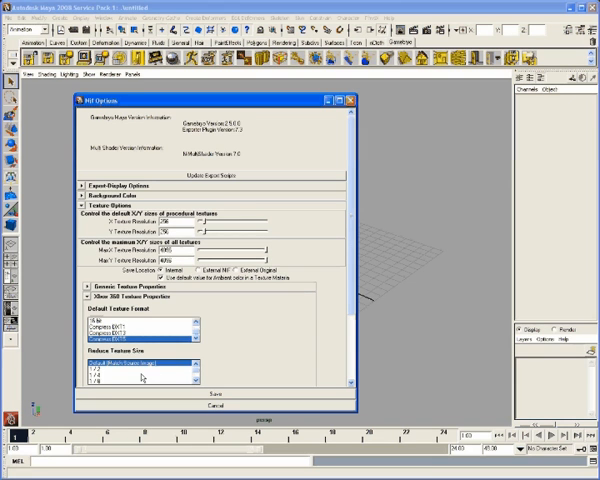
{"action": "left_click", "coordinate": [120, 378]}
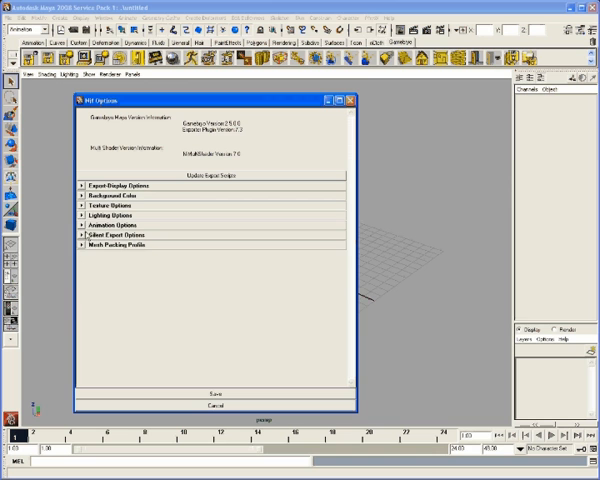
Step: Expand Other Export Options and launch the Gamebryo export with its processing-script list
{"action": "left_click", "coordinate": [84, 224]}
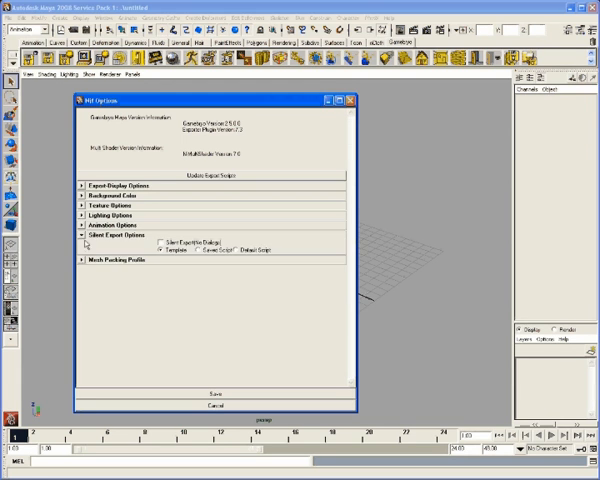
{"action": "left_click", "coordinate": [92, 242]}
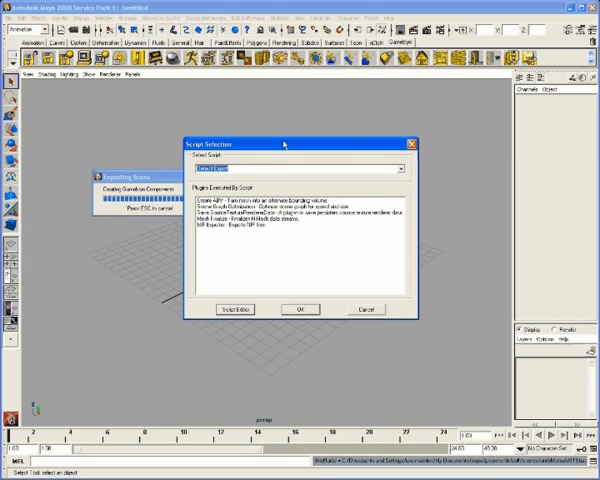
{"action": "left_click", "coordinate": [304, 168]}
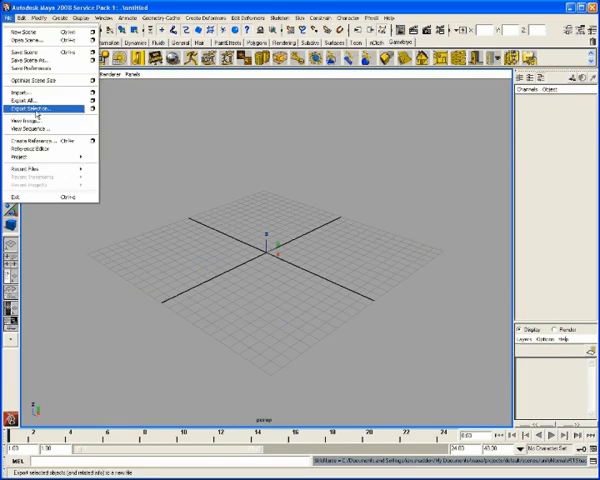
Step: Export the whole scene to a Gamebryo file named 'nd' and bring up the NIF options
{"action": "left_click", "coordinate": [38, 108]}
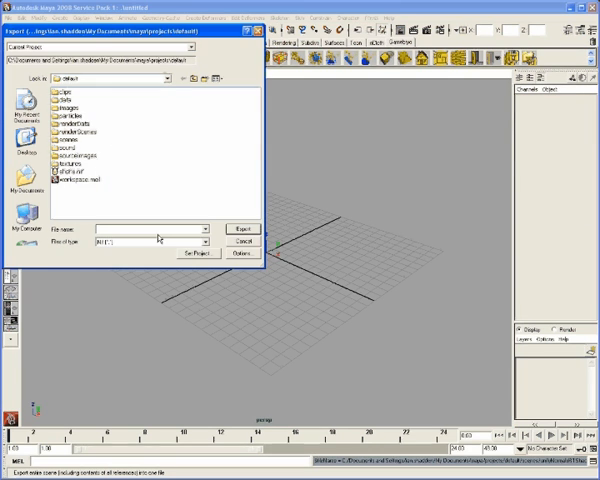
{"action": "mouse_move", "coordinate": [120, 212]}
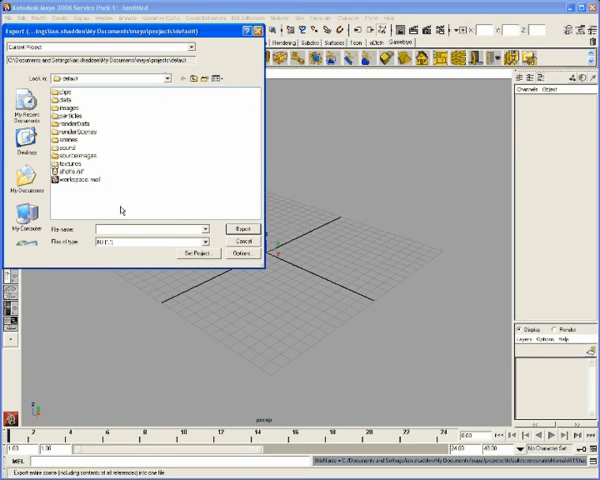
{"action": "type", "text": "nd"}
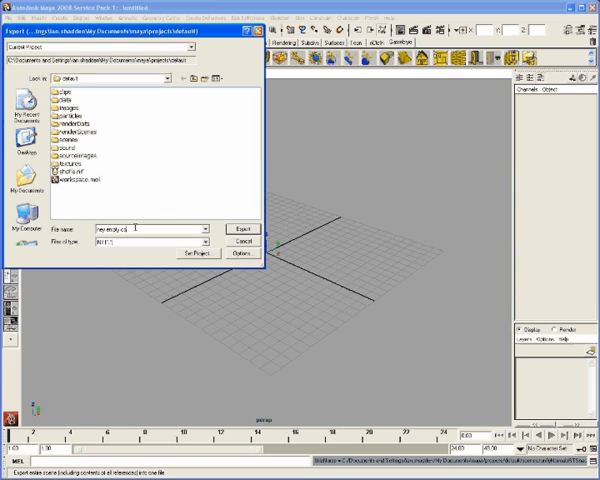
{"action": "left_click", "coordinate": [246, 228]}
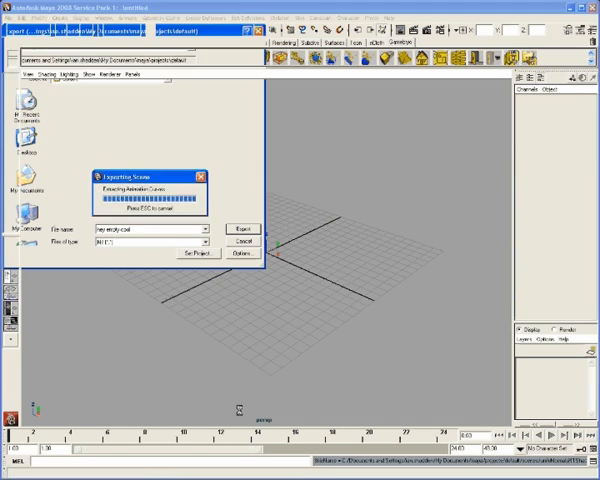
{"action": "left_click", "coordinate": [244, 230]}
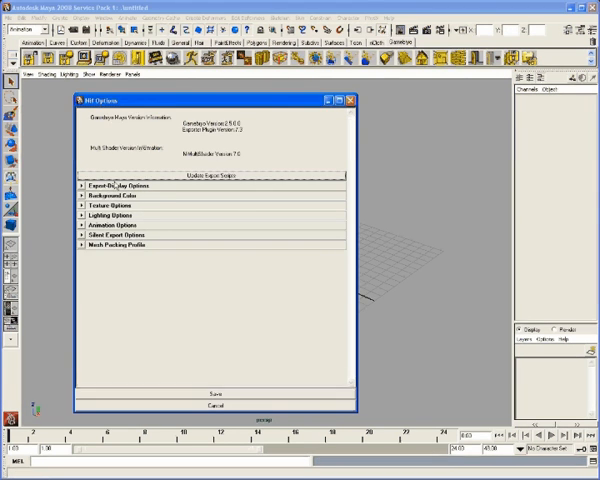
Step: Choose the Gamebryo Nif file type in the Export All Options window
{"action": "left_click", "coordinate": [120, 188]}
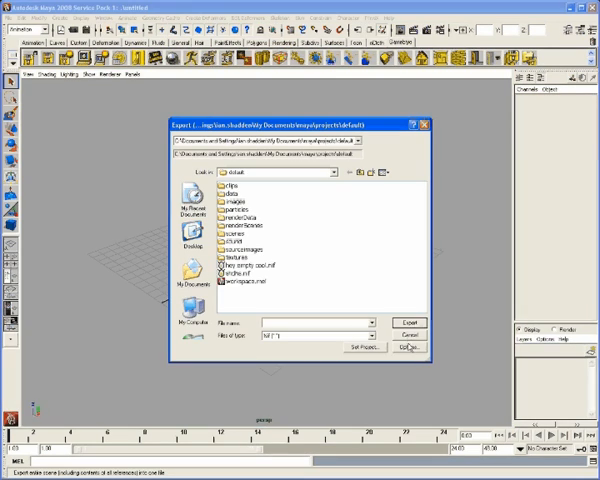
{"action": "left_click", "coordinate": [408, 348]}
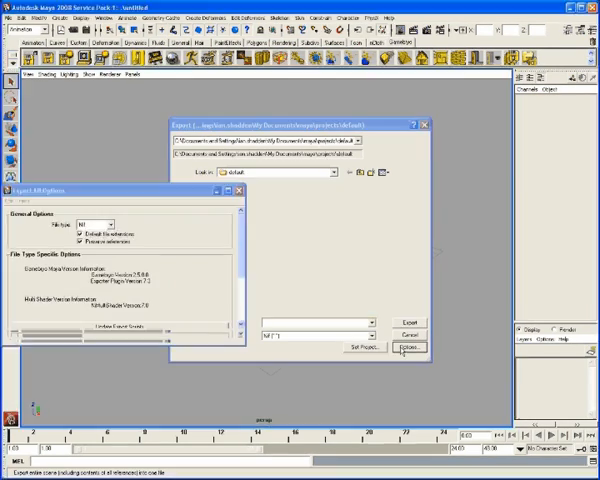
{"action": "left_click", "coordinate": [406, 348]}
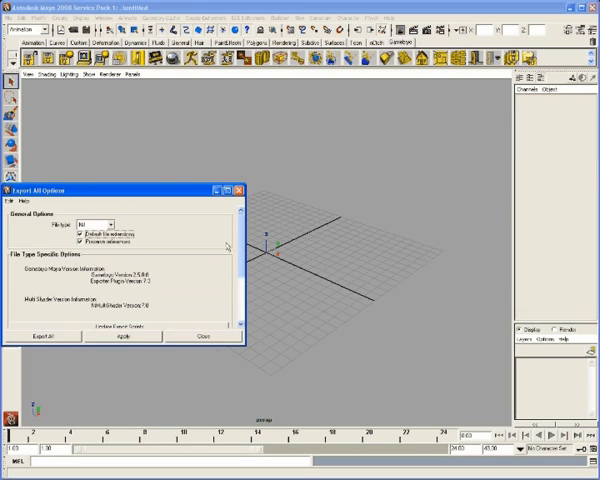
{"action": "left_click", "coordinate": [202, 336]}
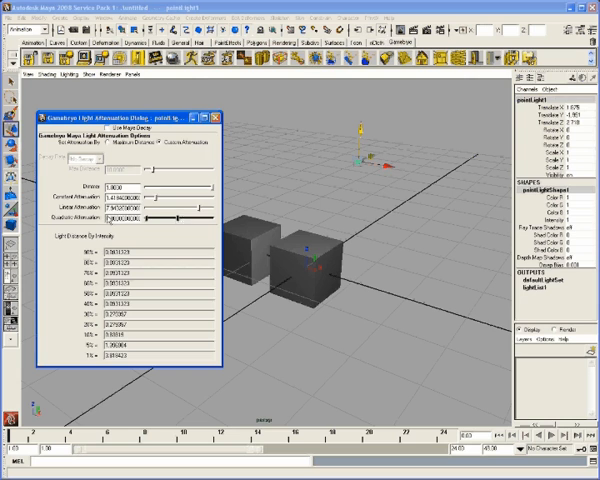
Step: Apply Gamebryo light attenuation to the point light and add a billboard node
{"action": "left_click", "coordinate": [224, 116]}
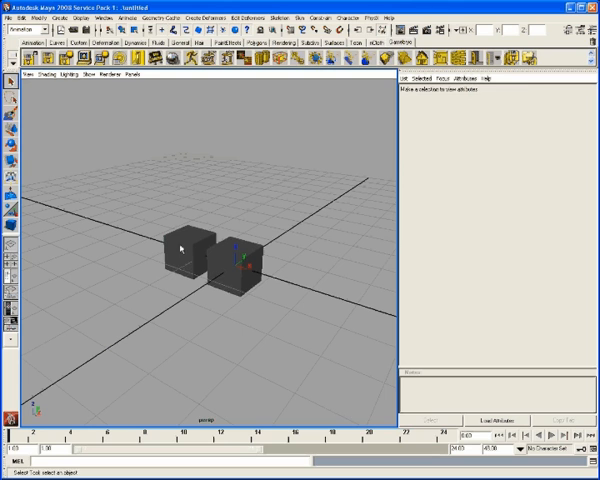
{"action": "left_click", "coordinate": [178, 250]}
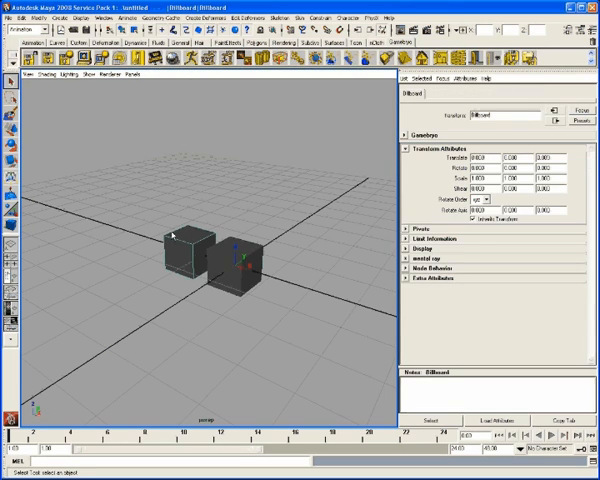